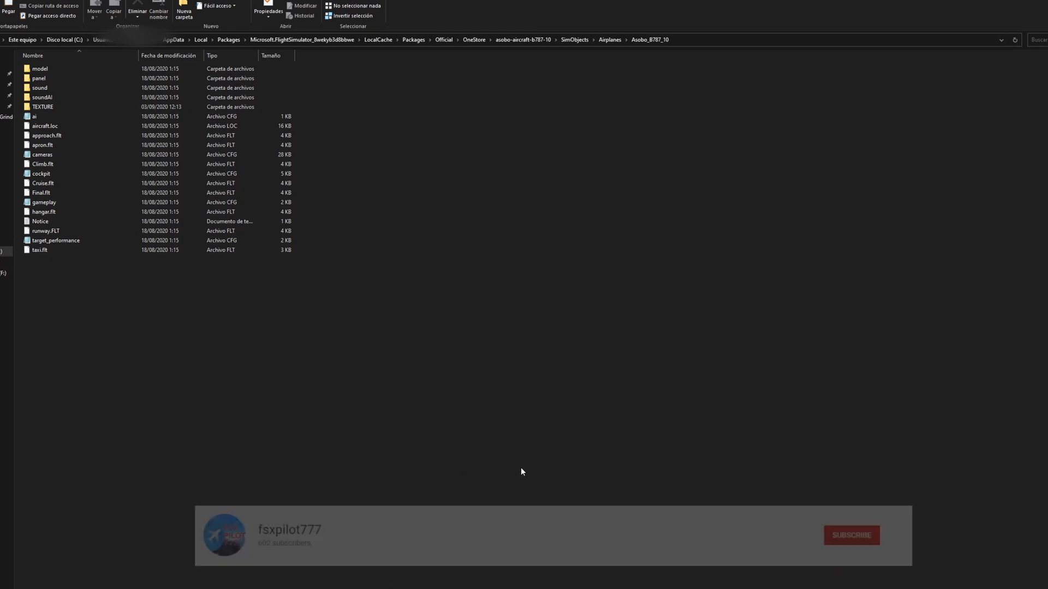
- Bring the ASOBO 787 Air New Zealand Liveries window to the front
{"action": "left_click", "coordinate": [851, 534]}
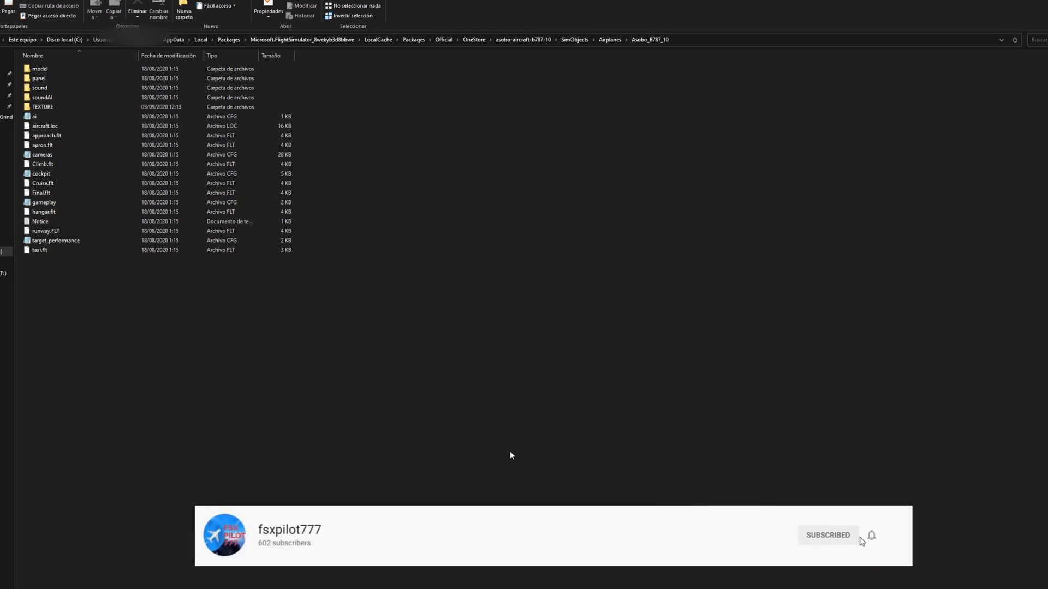
{"action": "left_click", "coordinate": [871, 536]}
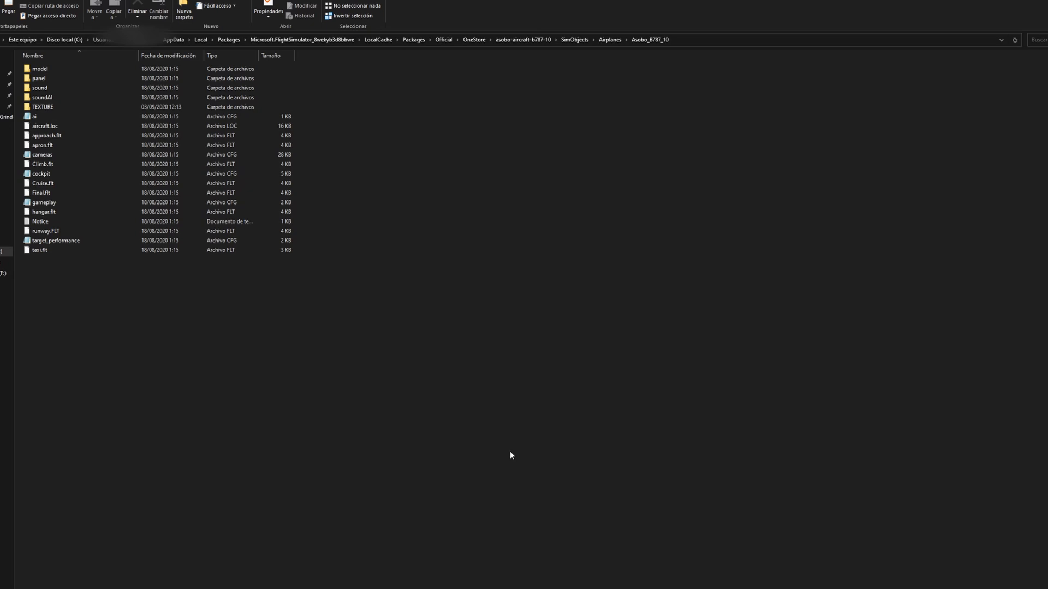
{"action": "mouse_move", "coordinate": [593, 206]}
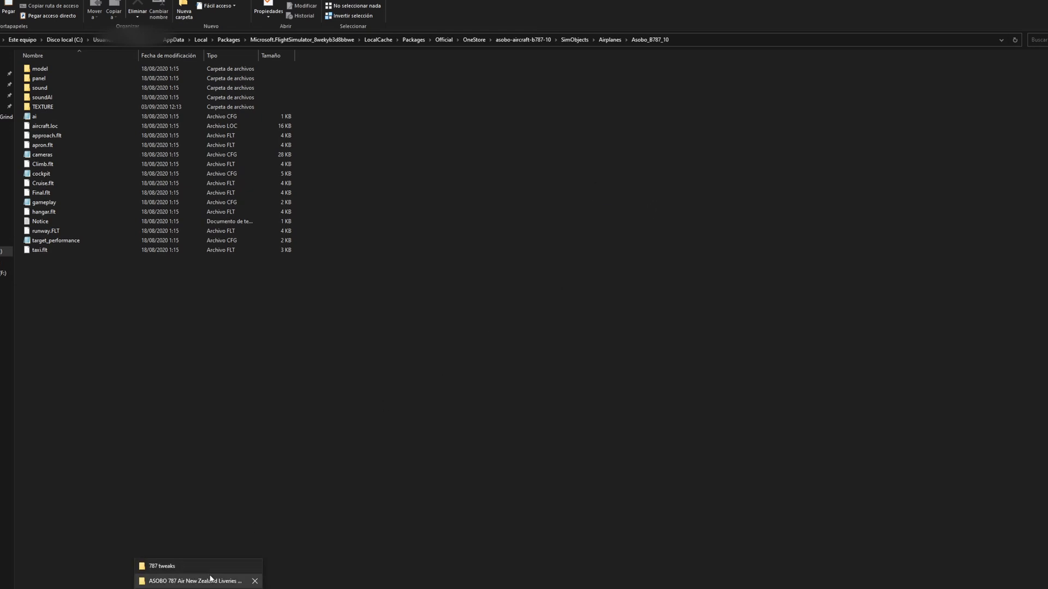
{"action": "left_click", "coordinate": [194, 581]}
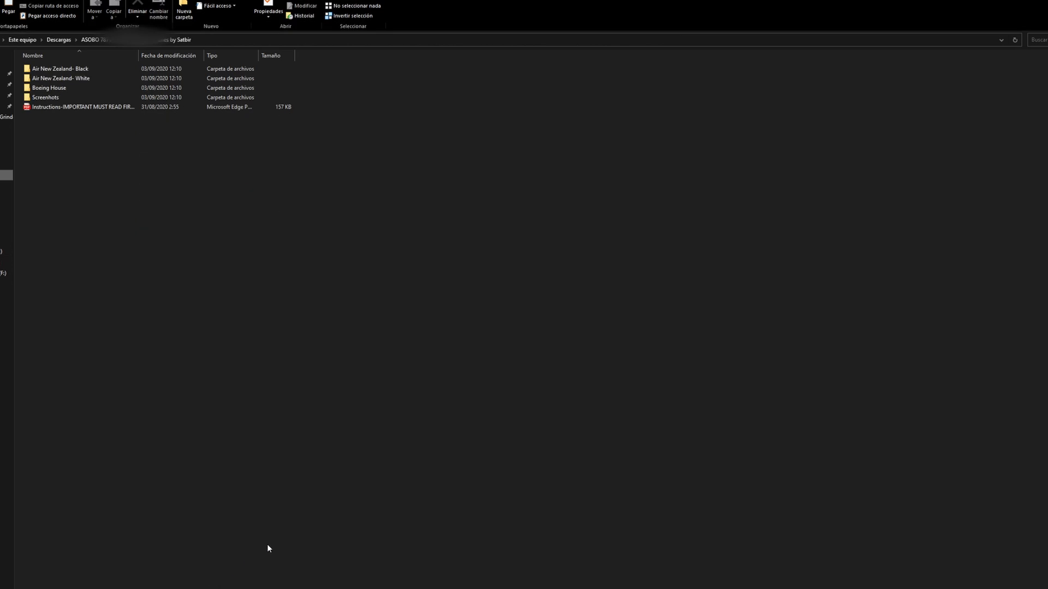
{"action": "mouse_move", "coordinate": [272, 539]}
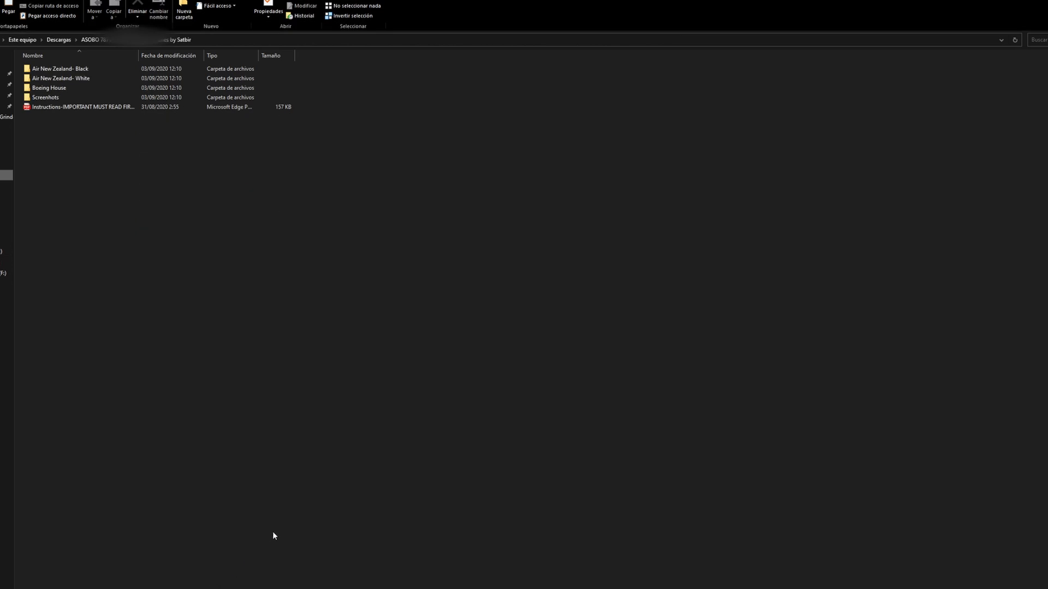
{"action": "mouse_move", "coordinate": [410, 238]}
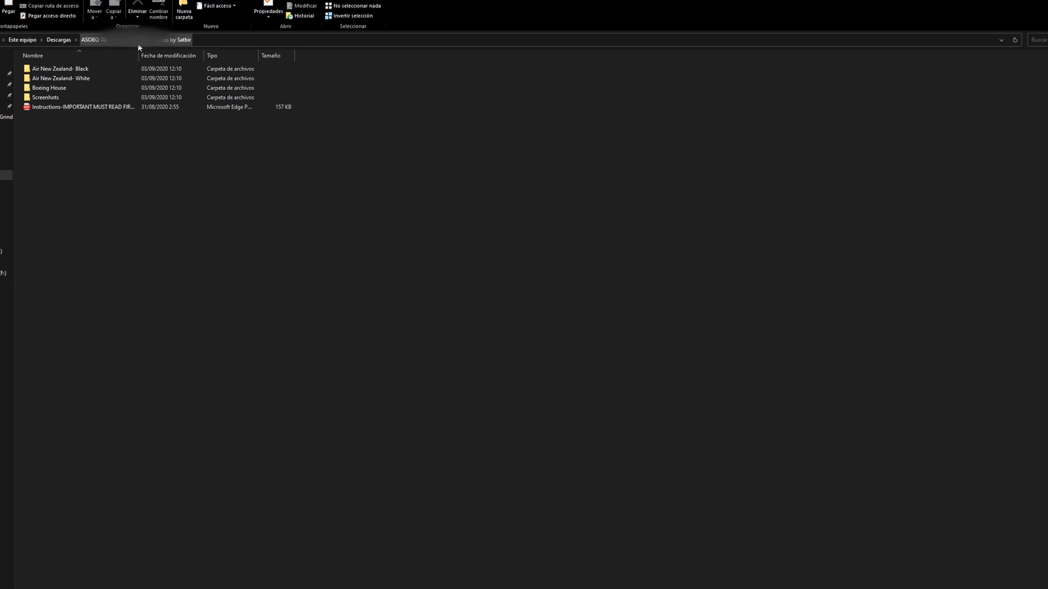
{"action": "mouse_move", "coordinate": [185, 42]}
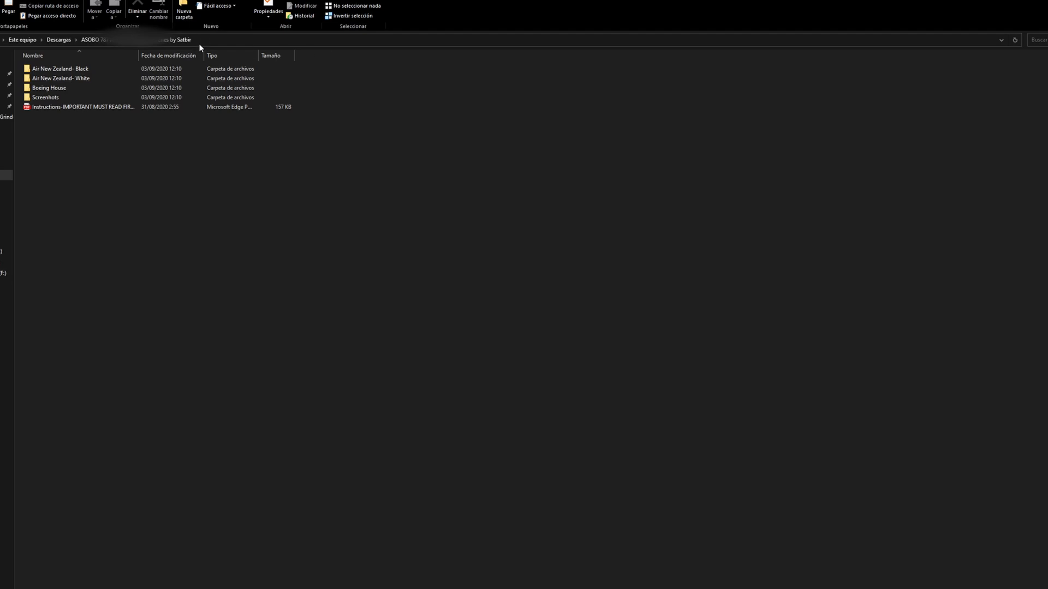
{"action": "mouse_move", "coordinate": [128, 199]}
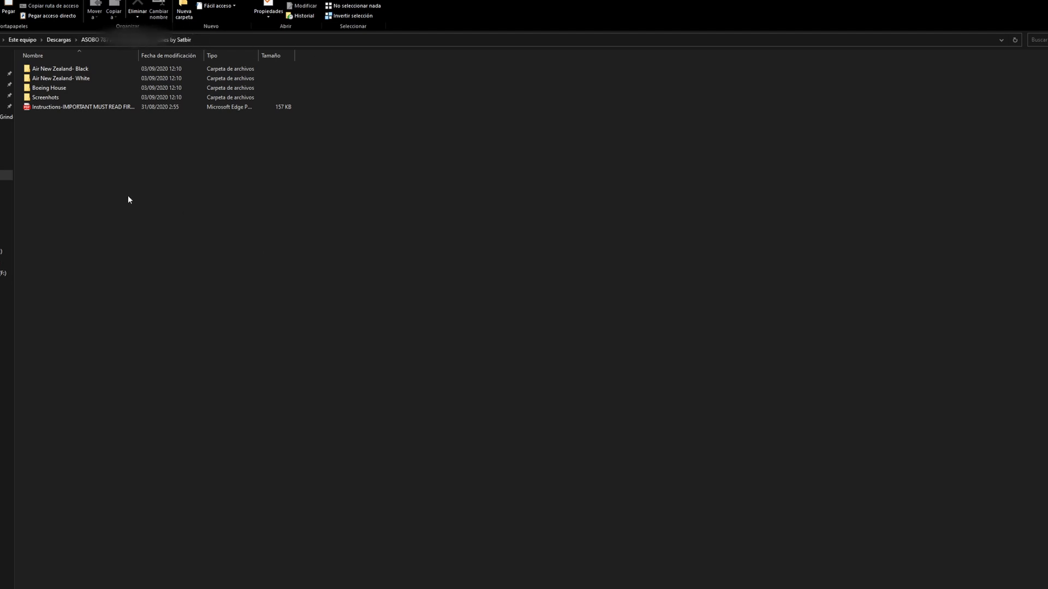
{"action": "mouse_move", "coordinate": [136, 187]}
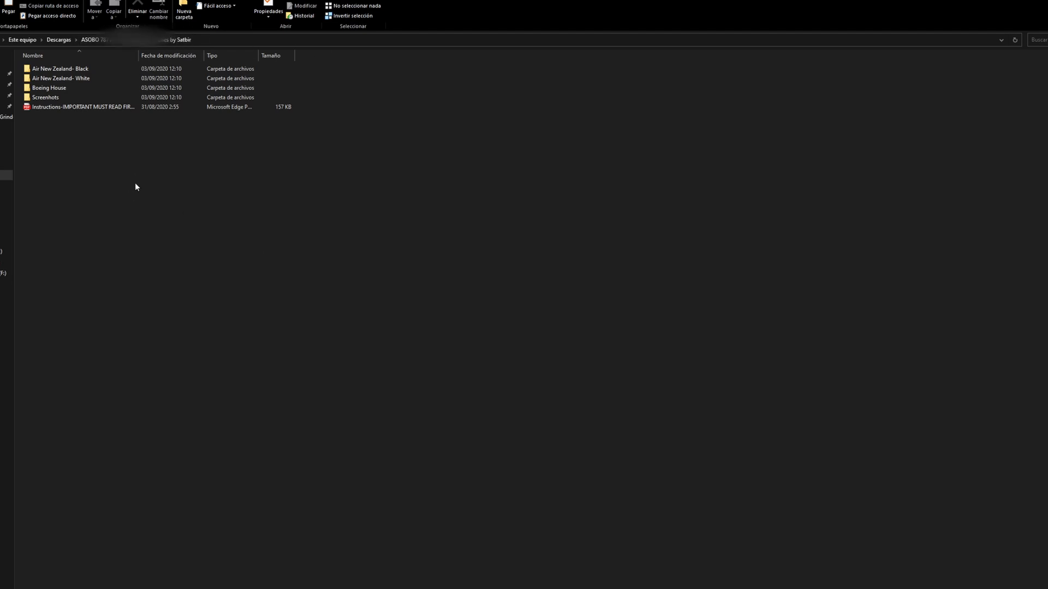
{"action": "left_click", "coordinate": [60, 69]}
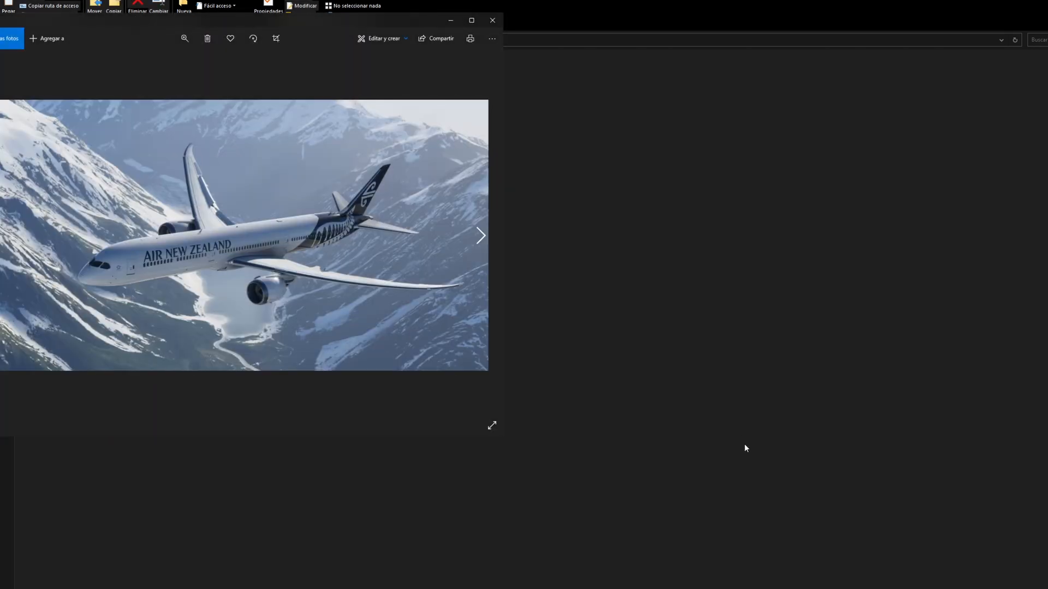
{"action": "left_click", "coordinate": [480, 235]}
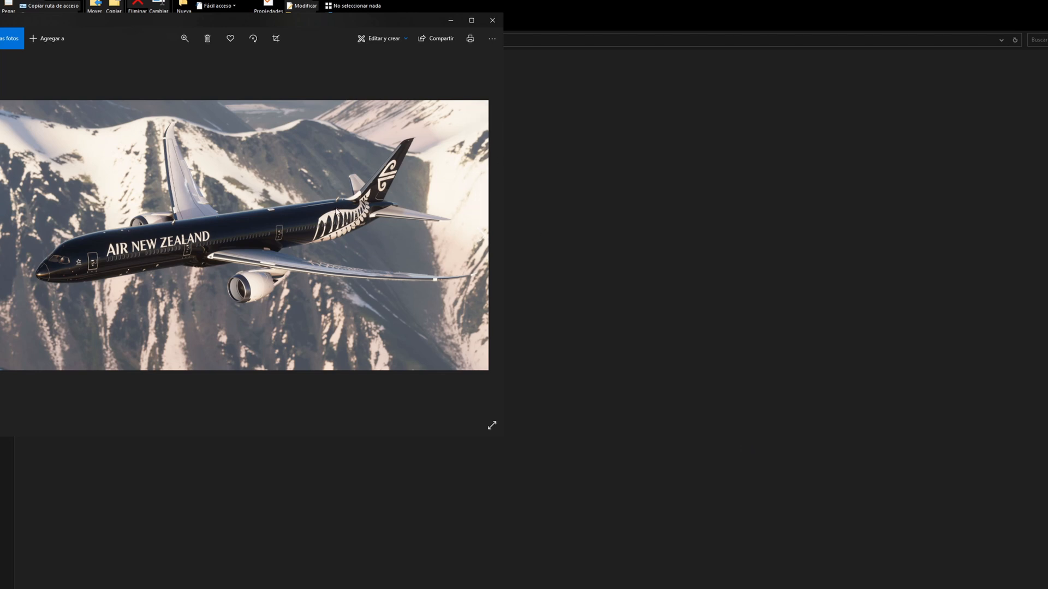
{"action": "mouse_move", "coordinate": [492, 20]}
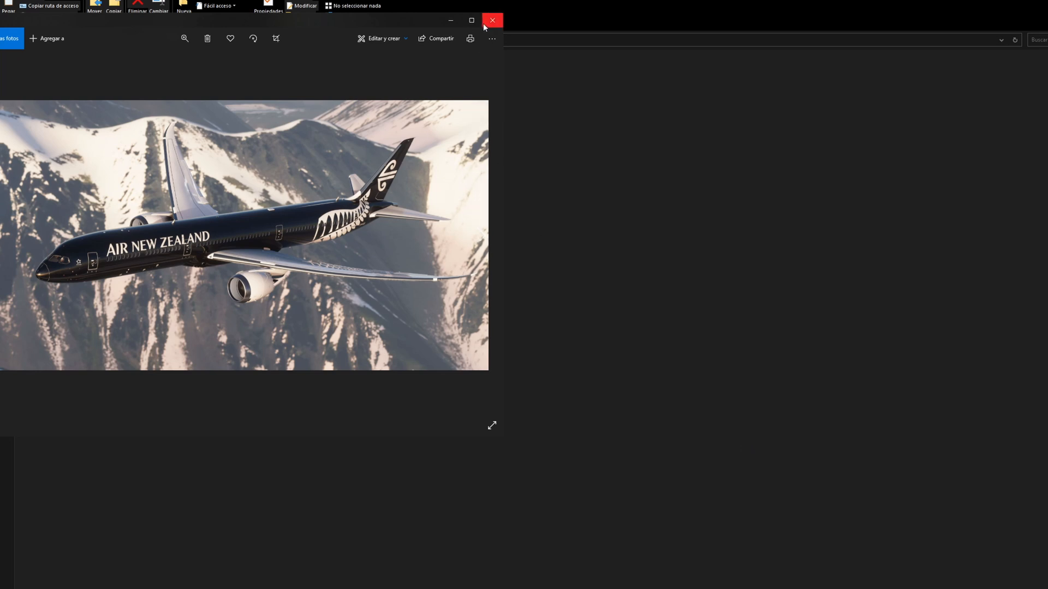
{"action": "left_click", "coordinate": [491, 20]}
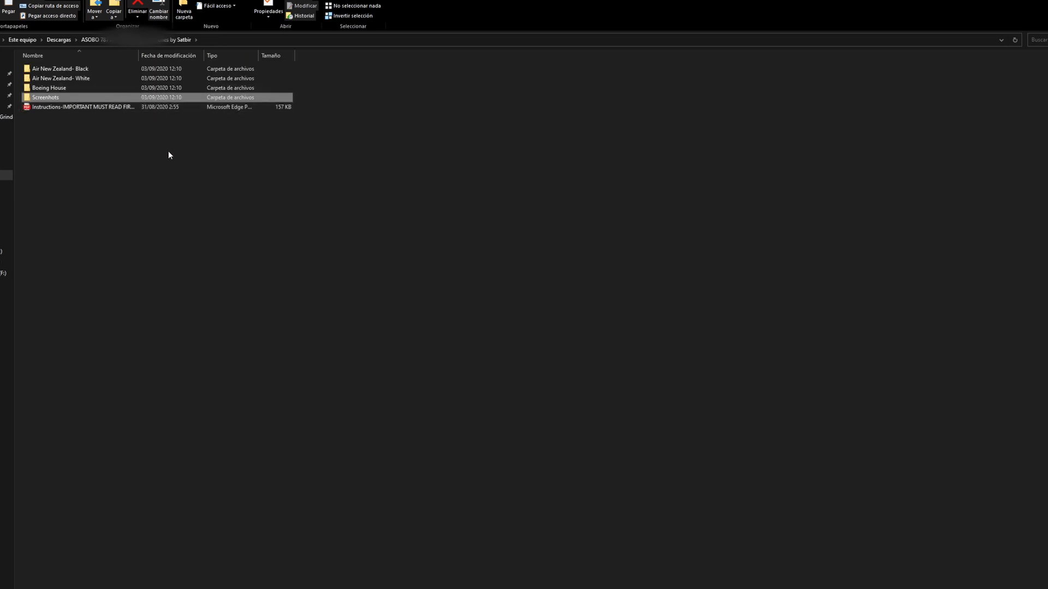
{"action": "mouse_move", "coordinate": [163, 157]}
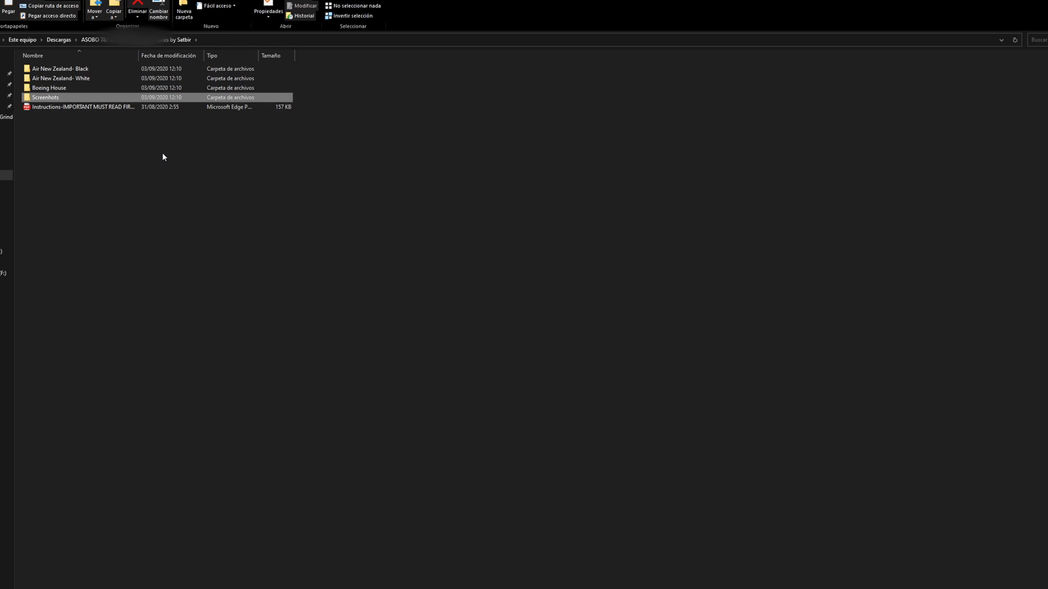
{"action": "left_click", "coordinate": [200, 166]}
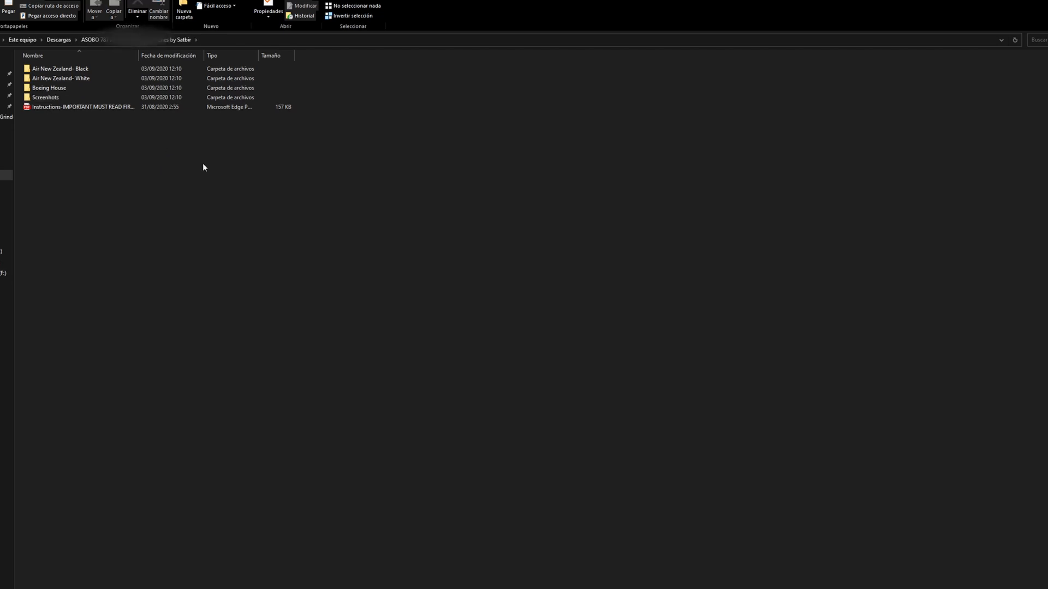
{"action": "mouse_move", "coordinate": [143, 139]}
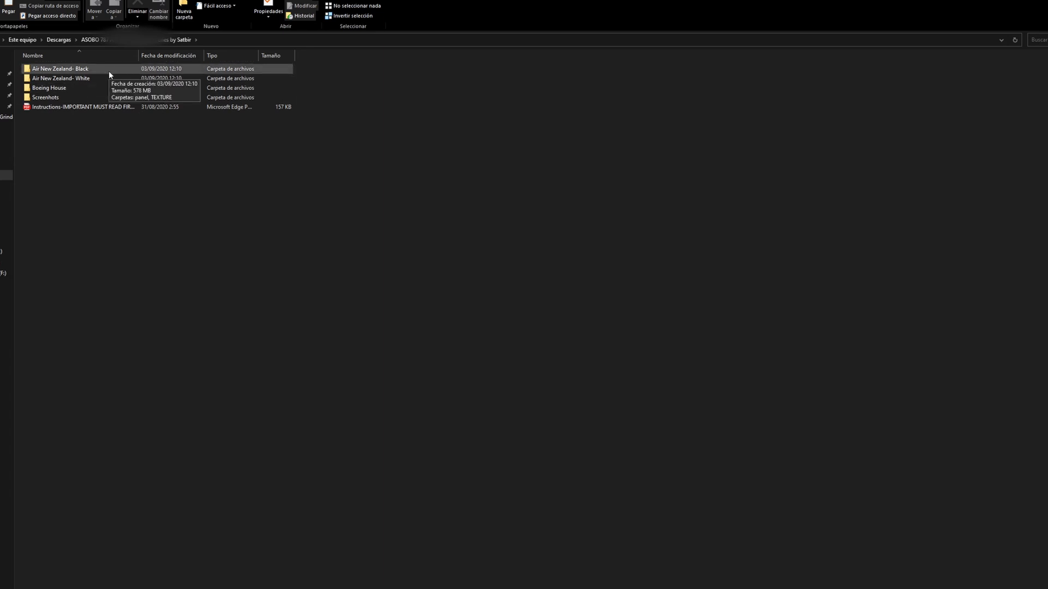
{"action": "mouse_move", "coordinate": [154, 137]}
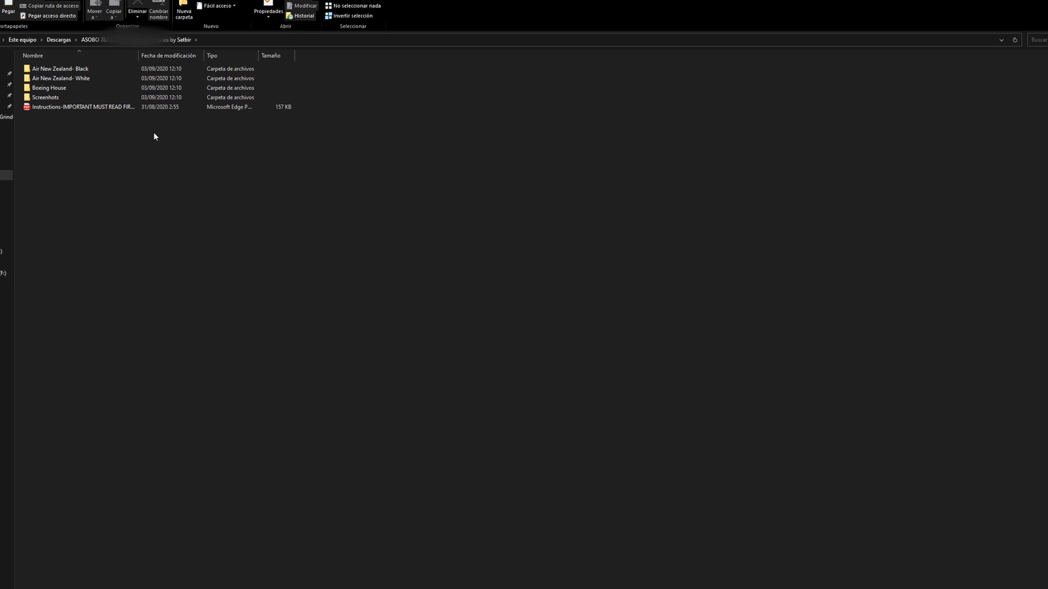
{"action": "mouse_move", "coordinate": [157, 166]}
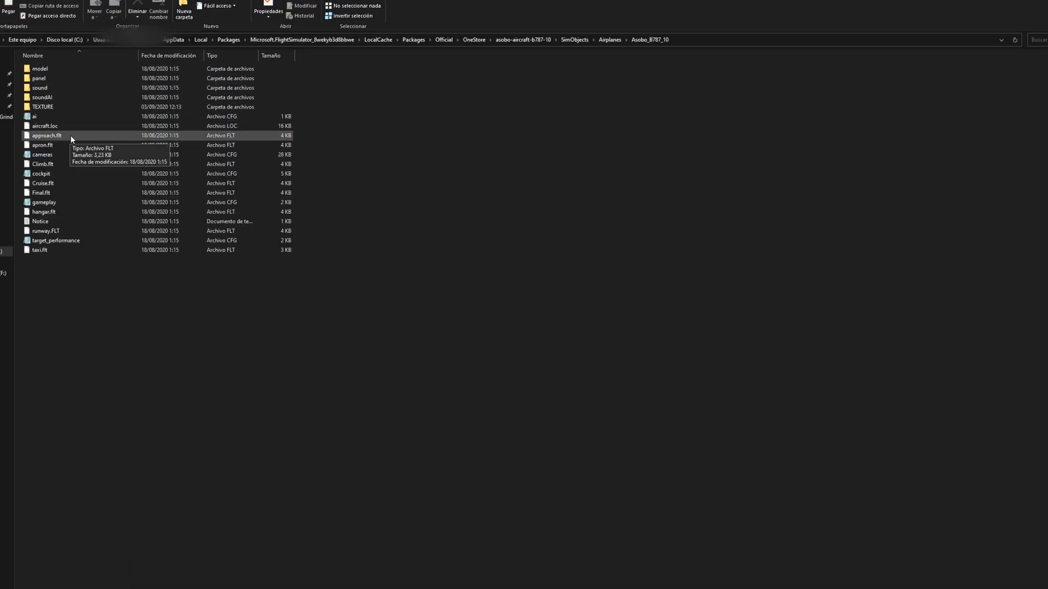
{"action": "mouse_move", "coordinate": [517, 107]}
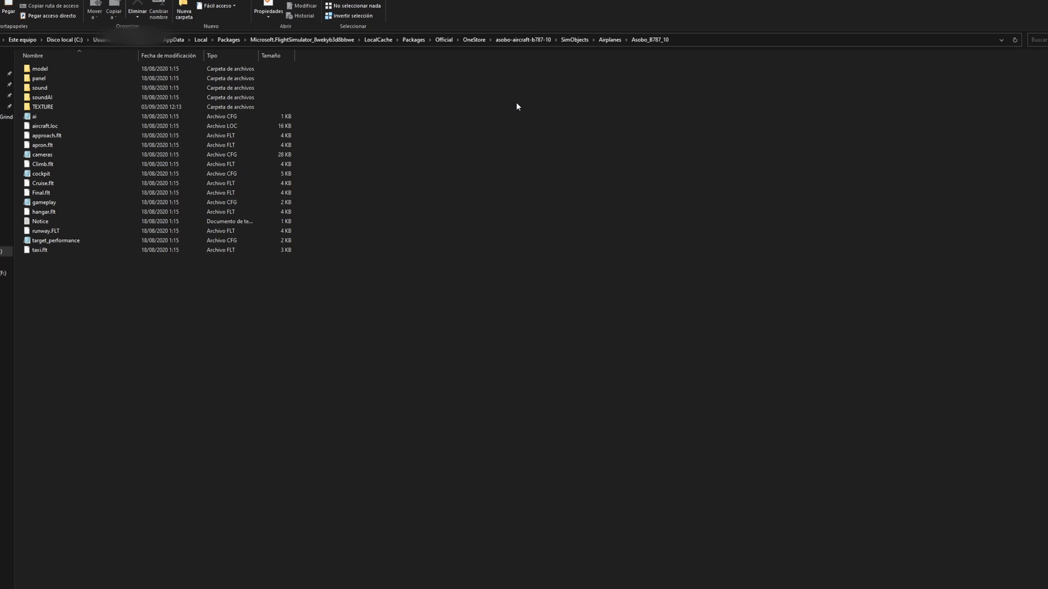
{"action": "mouse_move", "coordinate": [521, 104]}
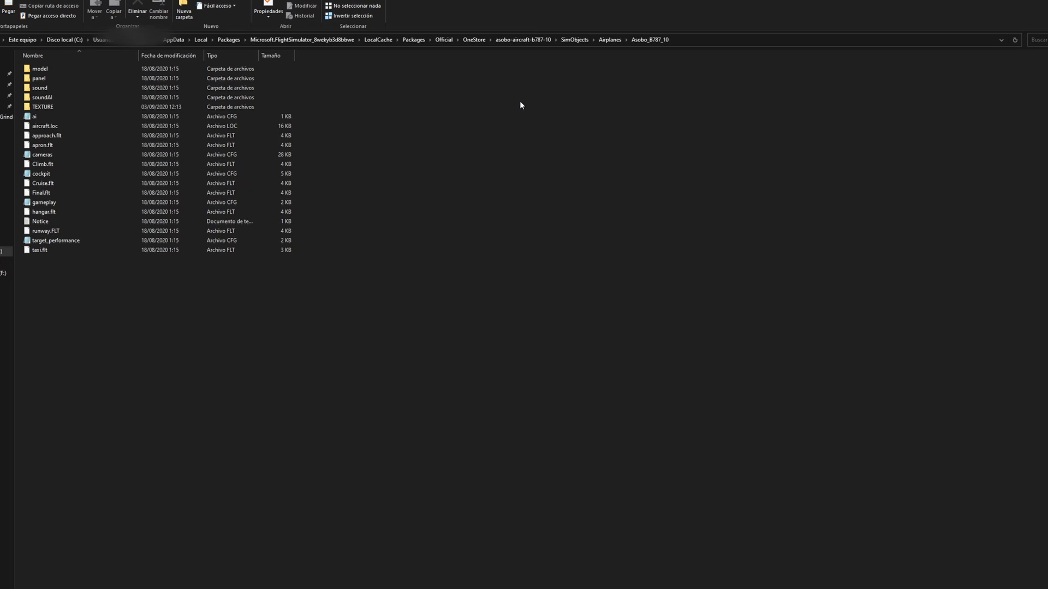
{"action": "mouse_move", "coordinate": [515, 107]}
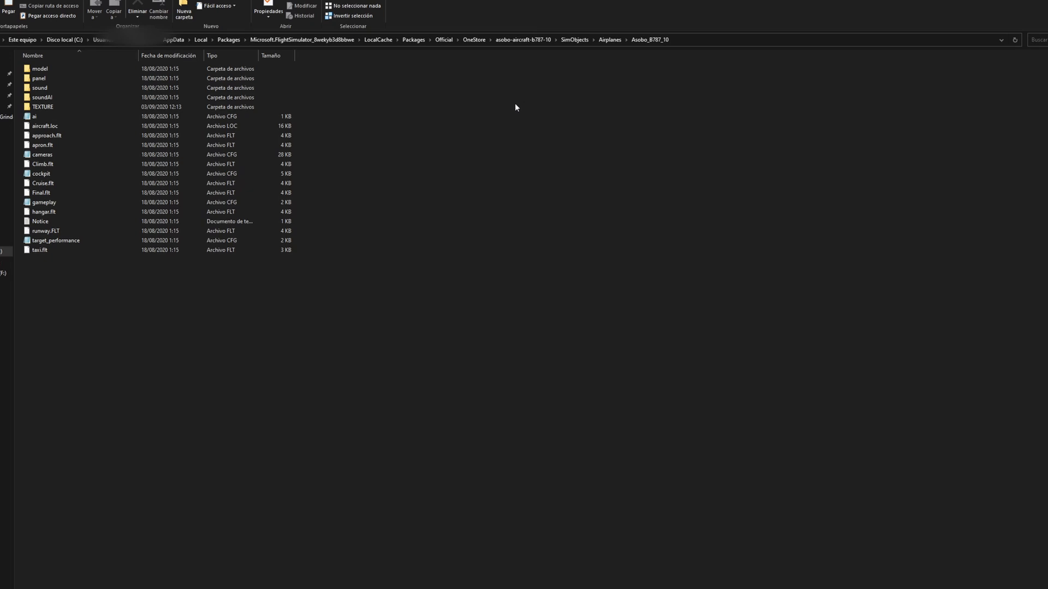
{"action": "left_click", "coordinate": [39, 78]}
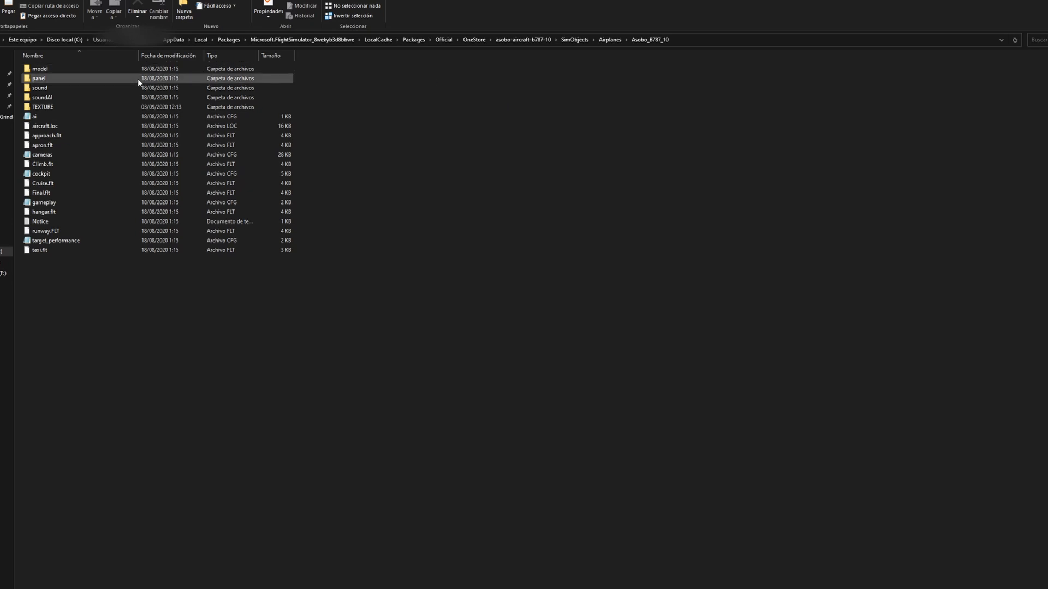
{"action": "left_click", "coordinate": [462, 202]}
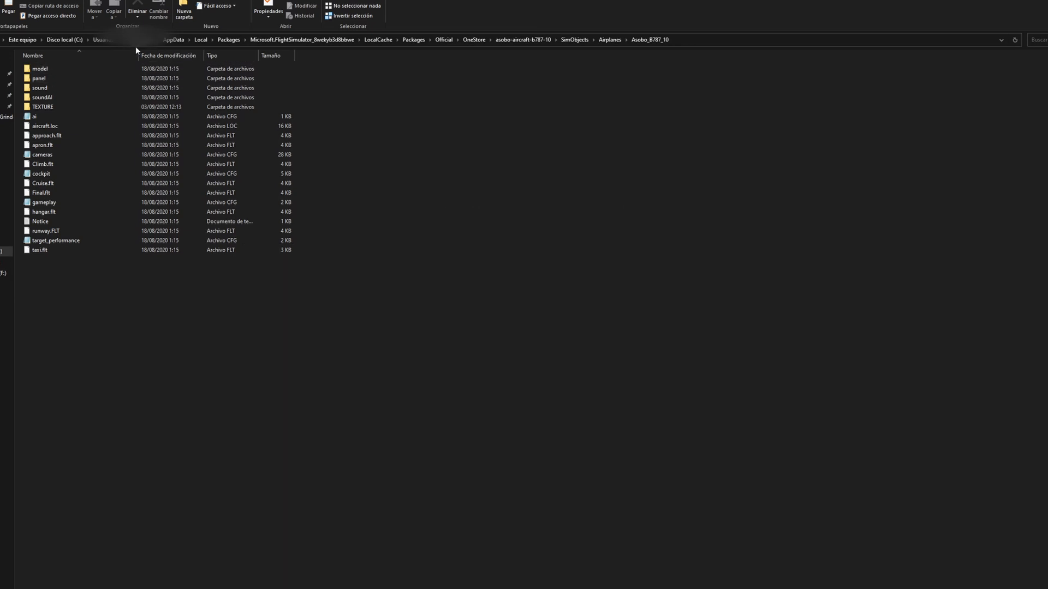
{"action": "mouse_move", "coordinate": [542, 224]}
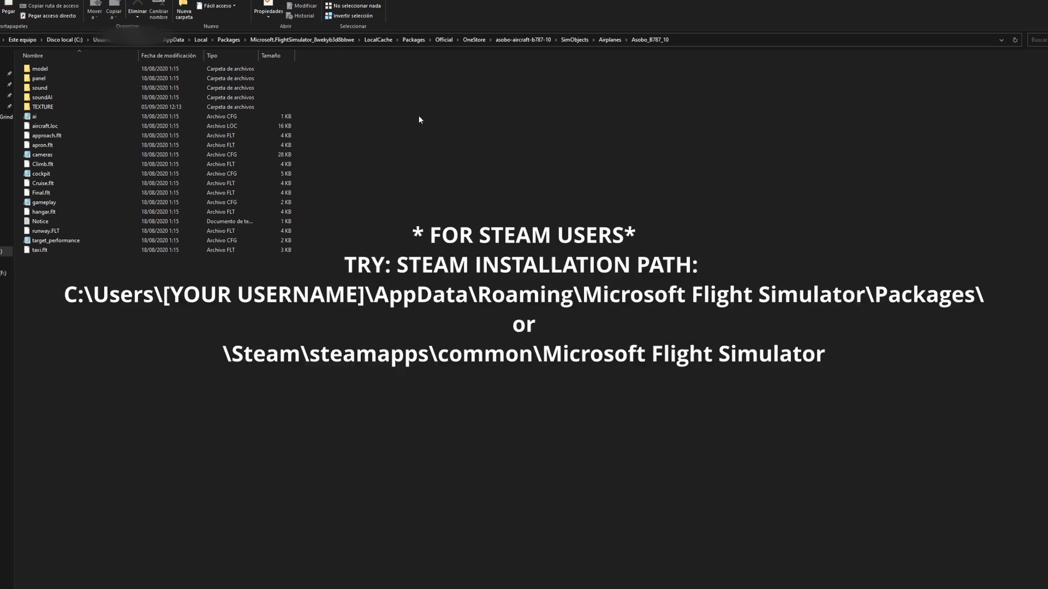
{"action": "mouse_move", "coordinate": [356, 60]}
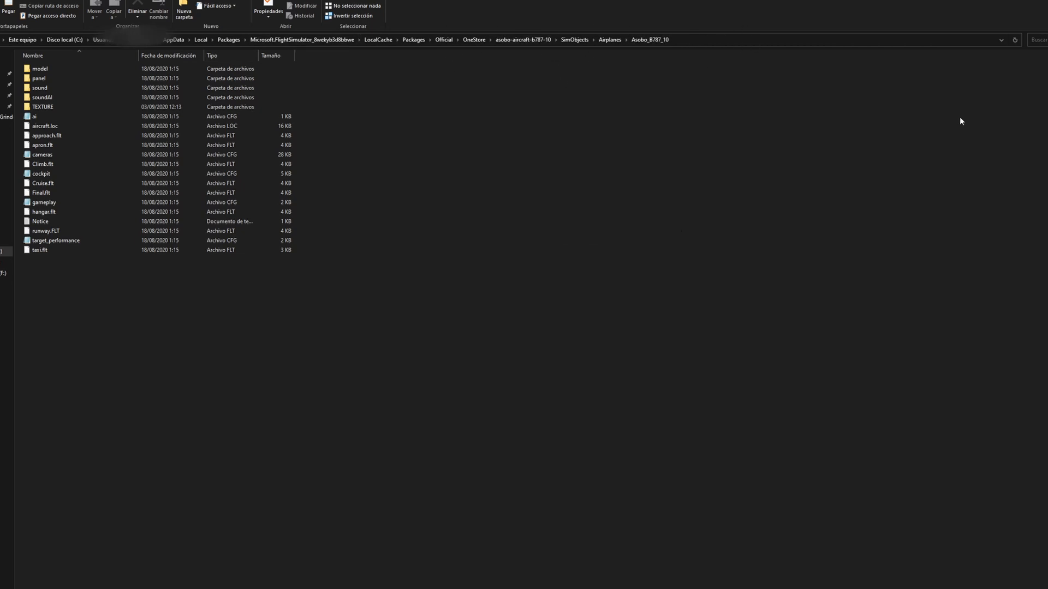
{"action": "mouse_move", "coordinate": [465, 212]}
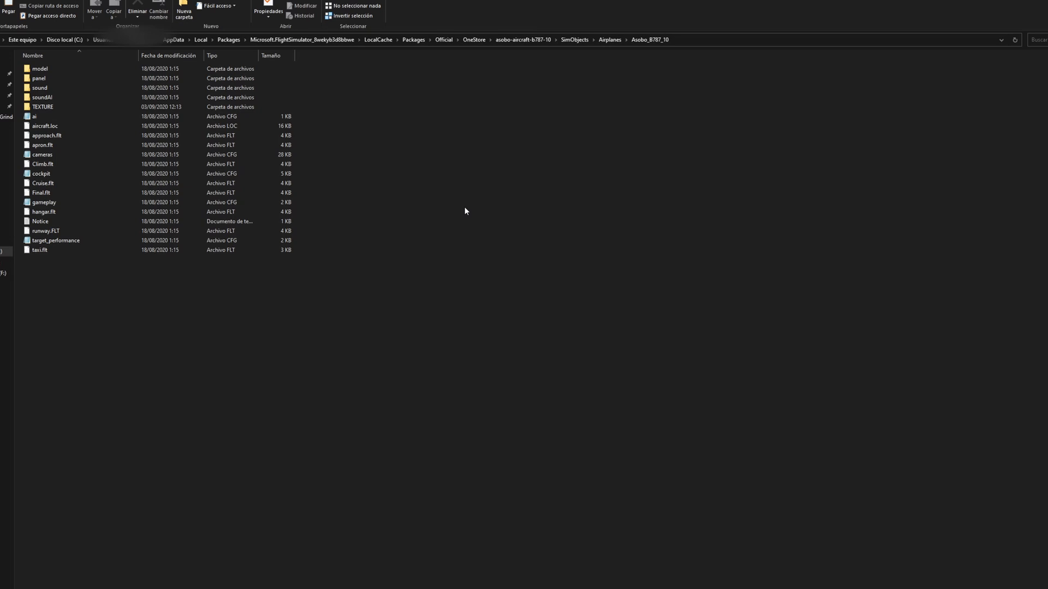
{"action": "mouse_move", "coordinate": [691, 60]}
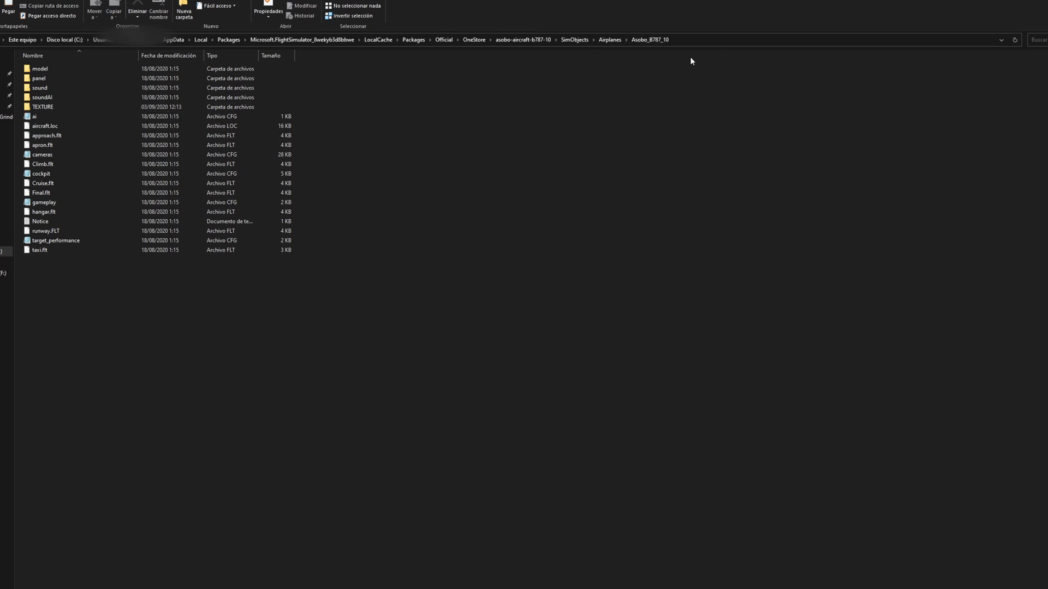
{"action": "mouse_move", "coordinate": [574, 52]}
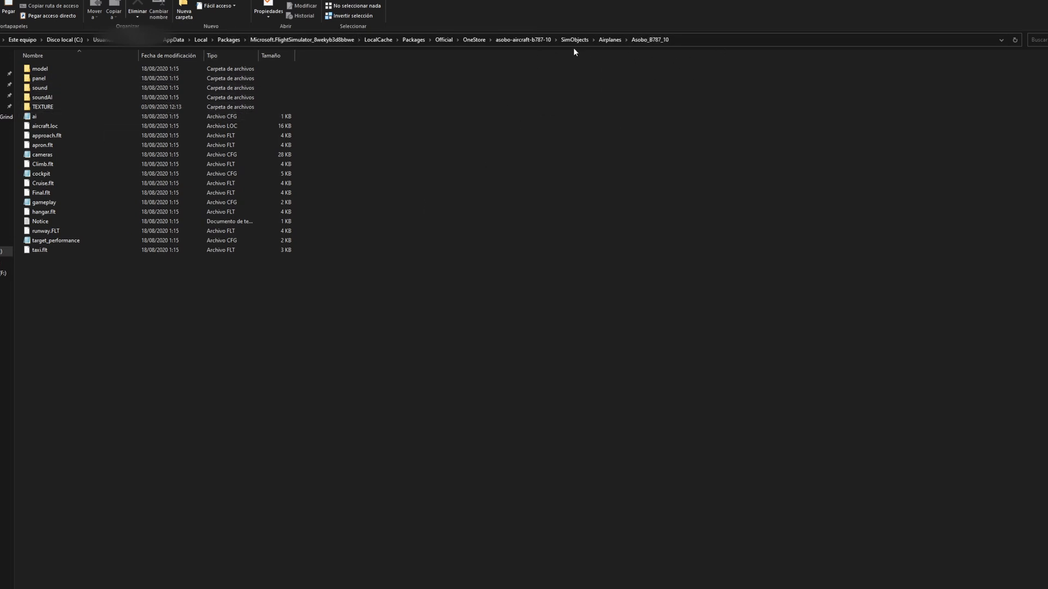
{"action": "mouse_move", "coordinate": [88, 330]}
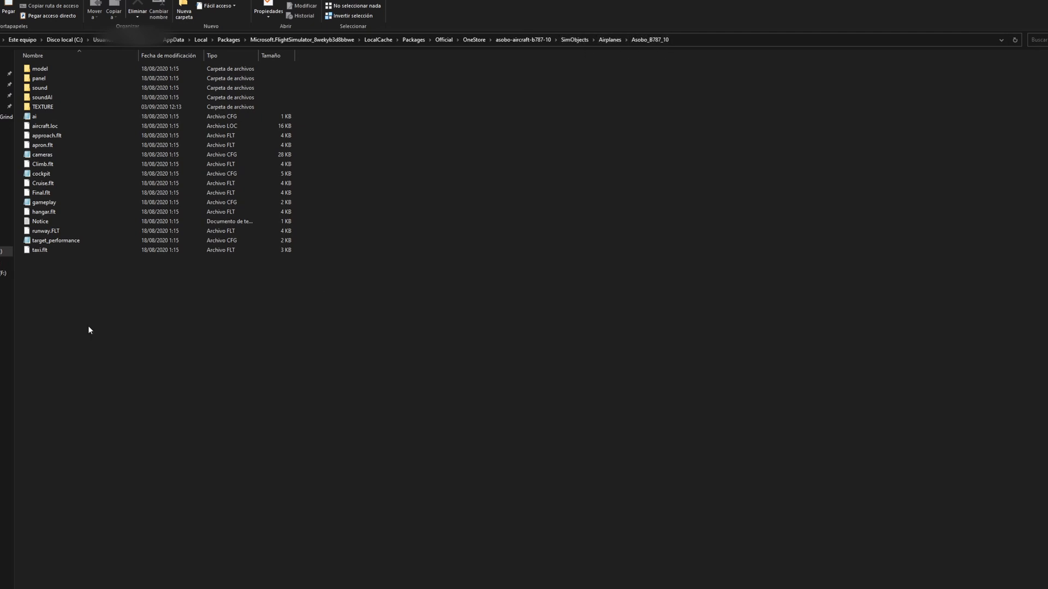
{"action": "left_click", "coordinate": [41, 154]}
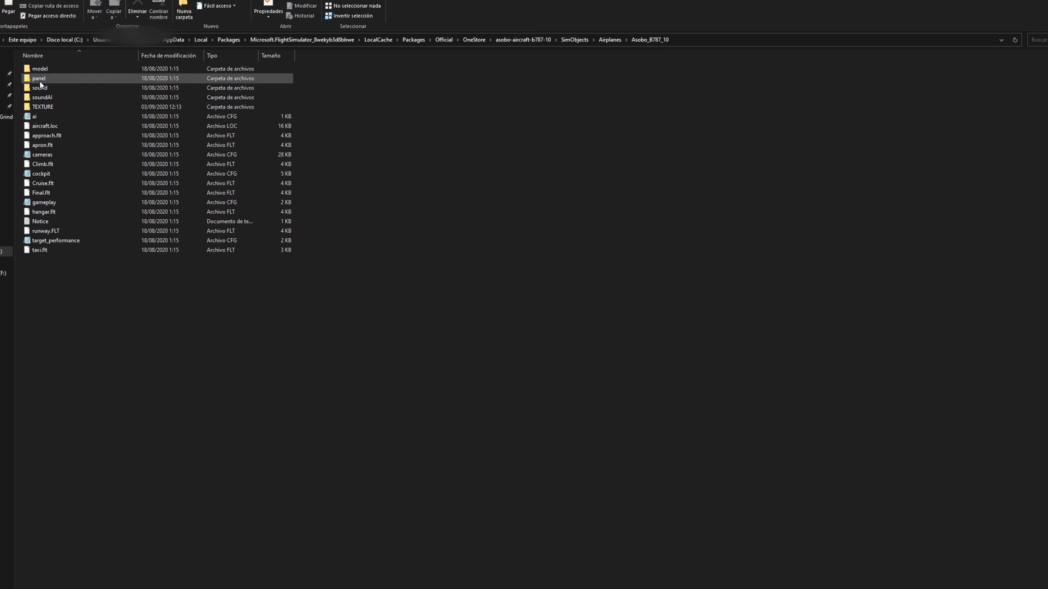
{"action": "left_click", "coordinate": [41, 154]}
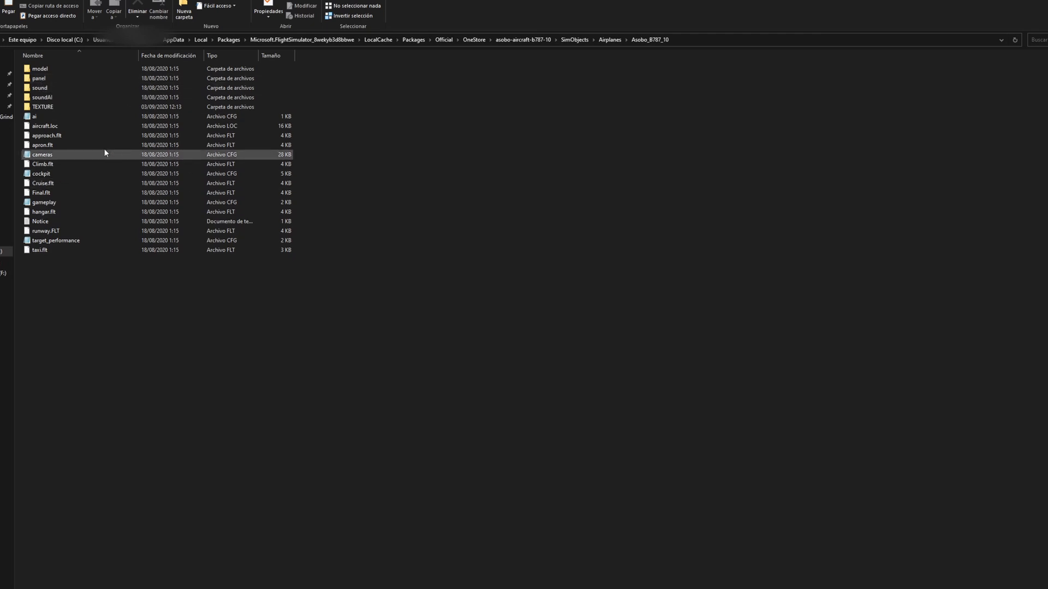
{"action": "left_click", "coordinate": [713, 140]}
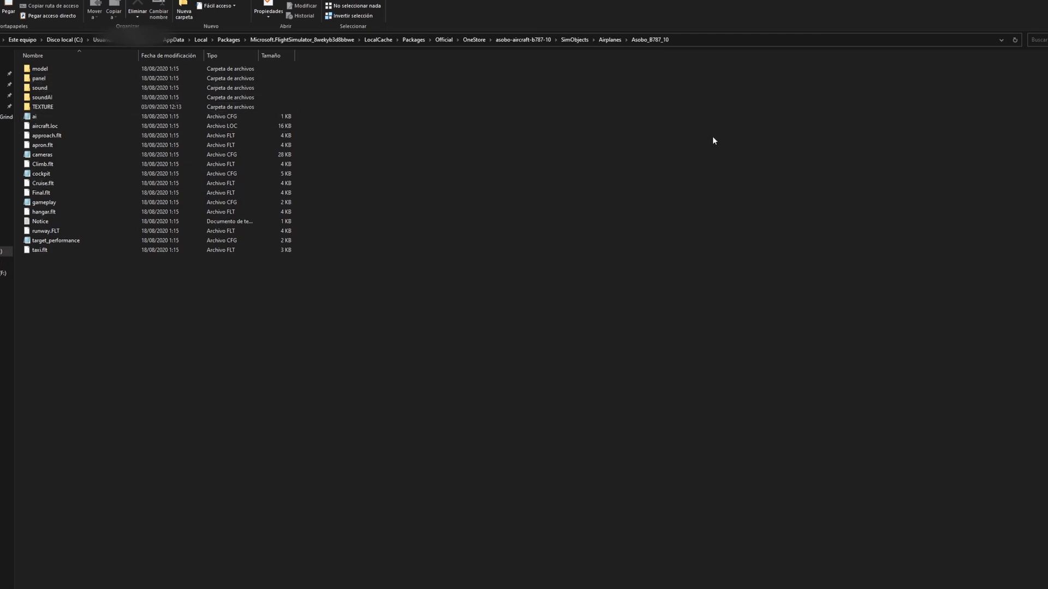
{"action": "mouse_move", "coordinate": [38, 78]}
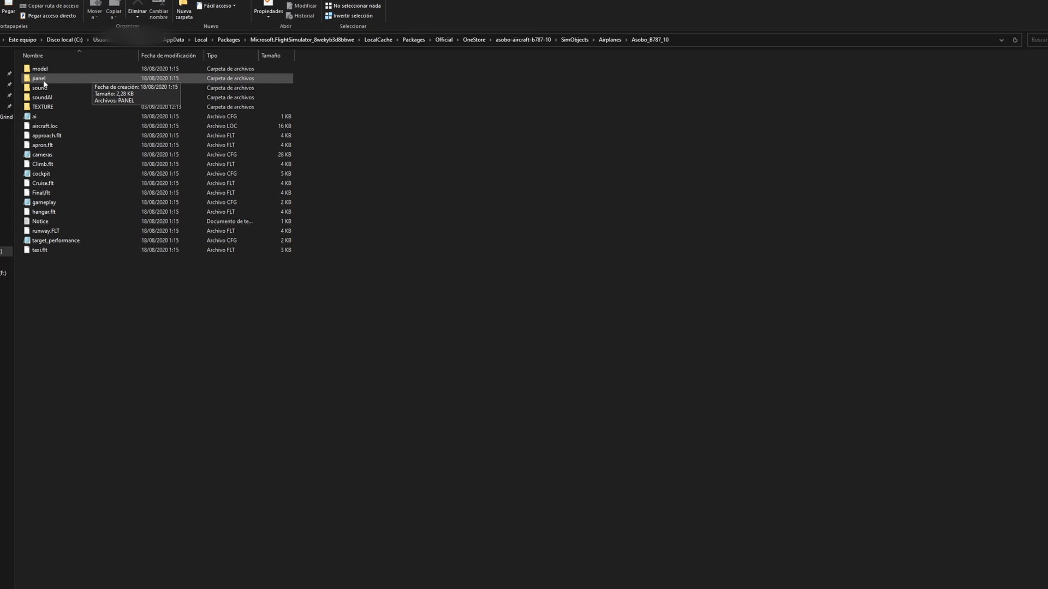
- Open the downloaded ASOBO 787 livery pack folder from Descargas
{"action": "right_click", "coordinate": [38, 78]}
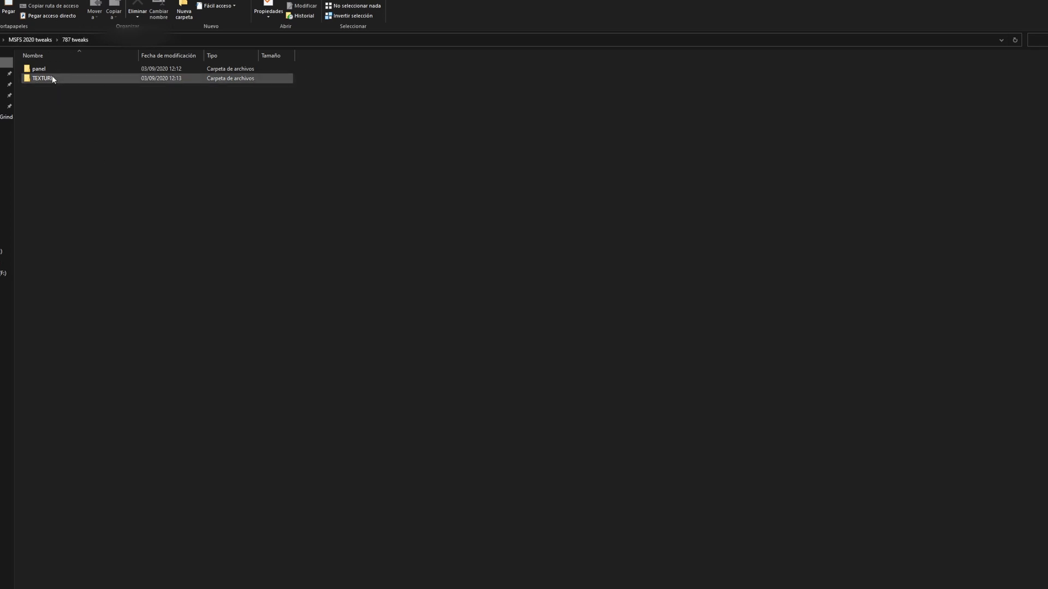
{"action": "mouse_move", "coordinate": [38, 69]}
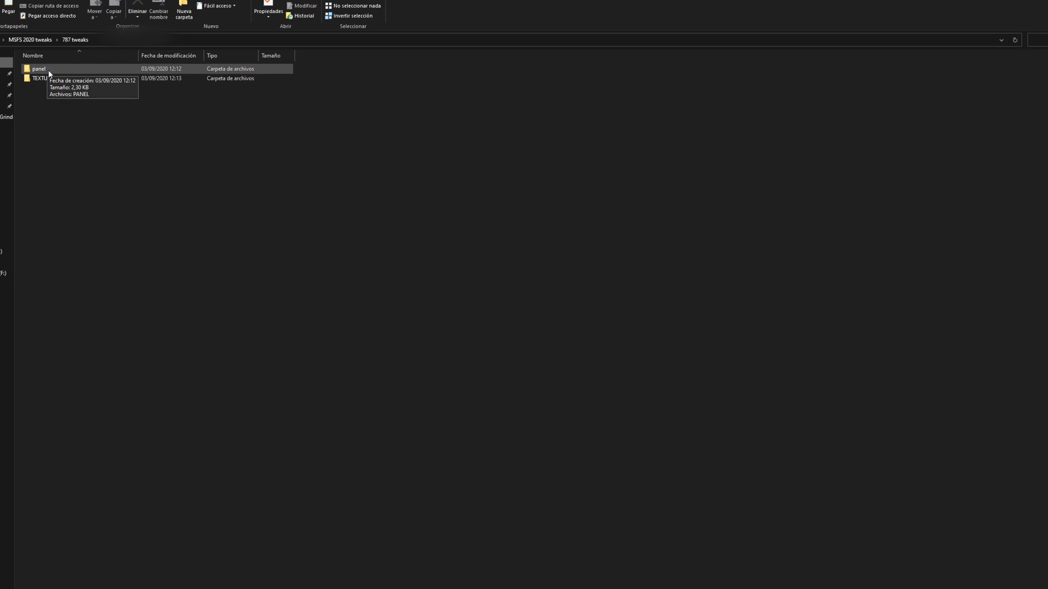
{"action": "left_click", "coordinate": [42, 78]}
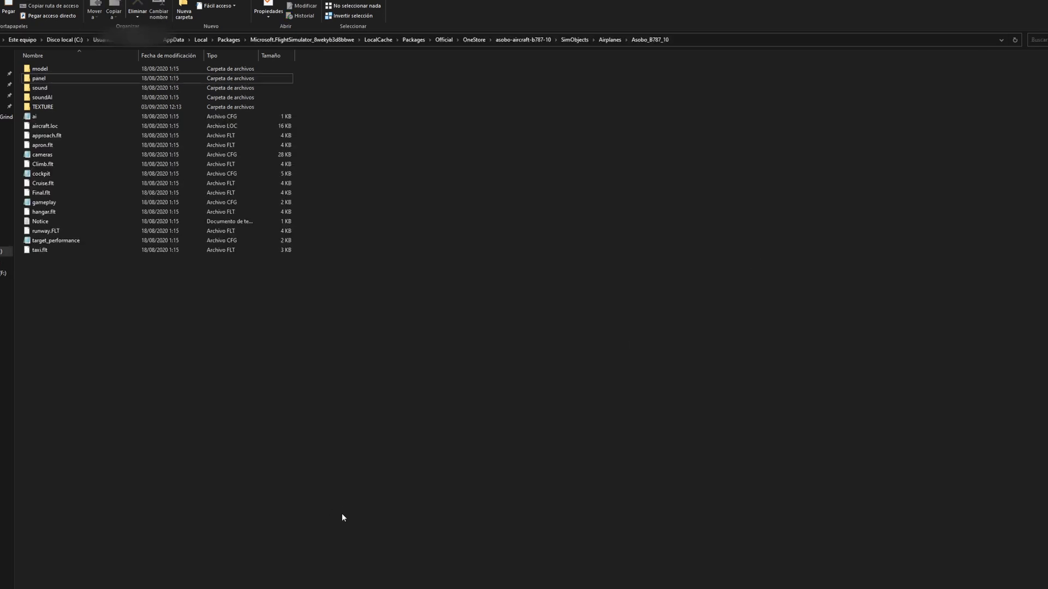
{"action": "mouse_move", "coordinate": [255, 533]}
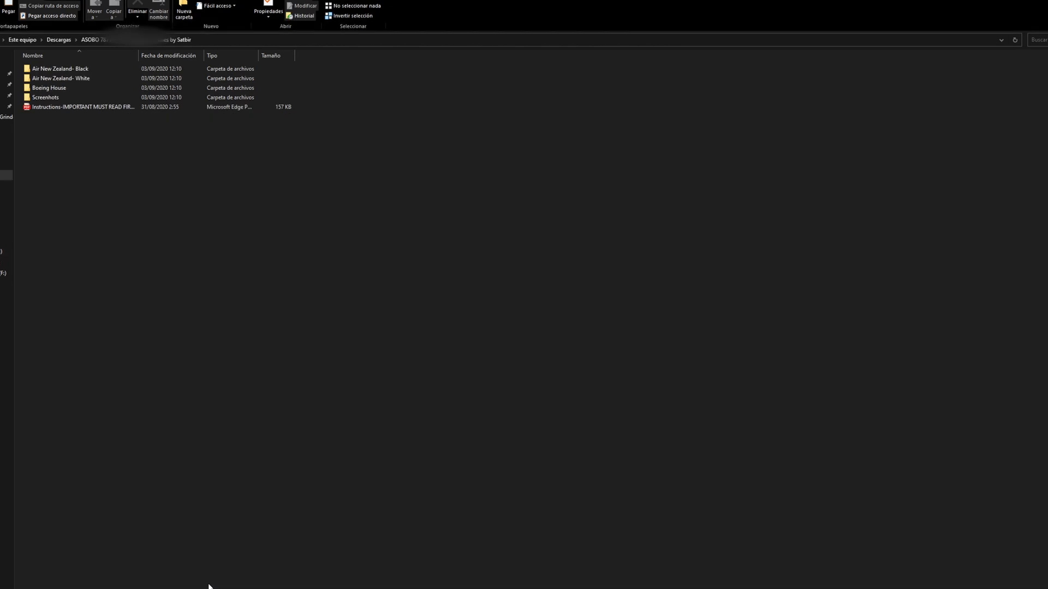
- Copy the Air New Zealand- Black panel and TEXTURE folders, then return to Asobo_B787_10
{"action": "left_click", "coordinate": [60, 78]}
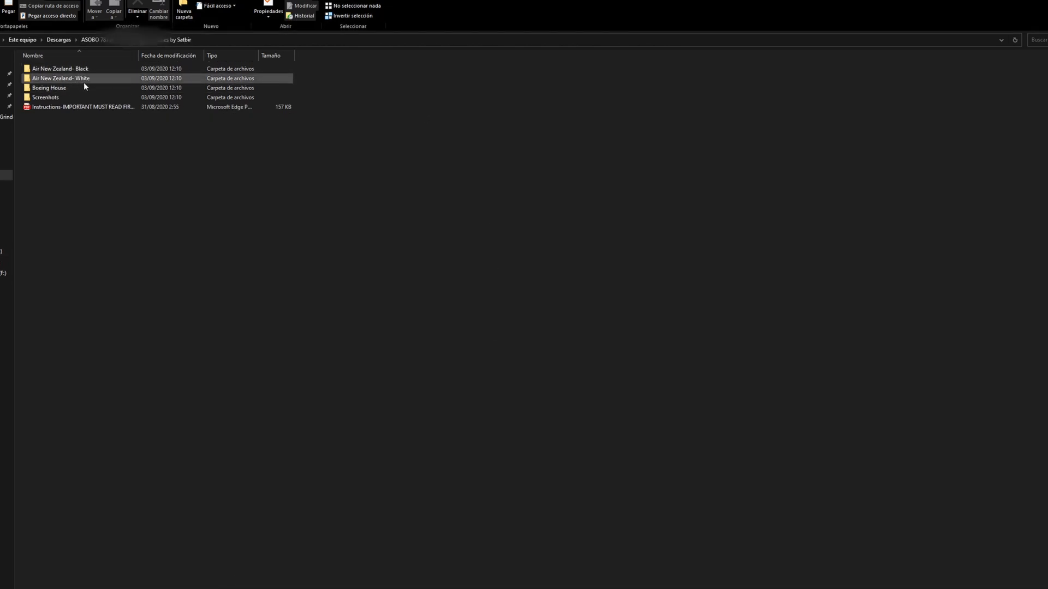
{"action": "left_click", "coordinate": [60, 68]}
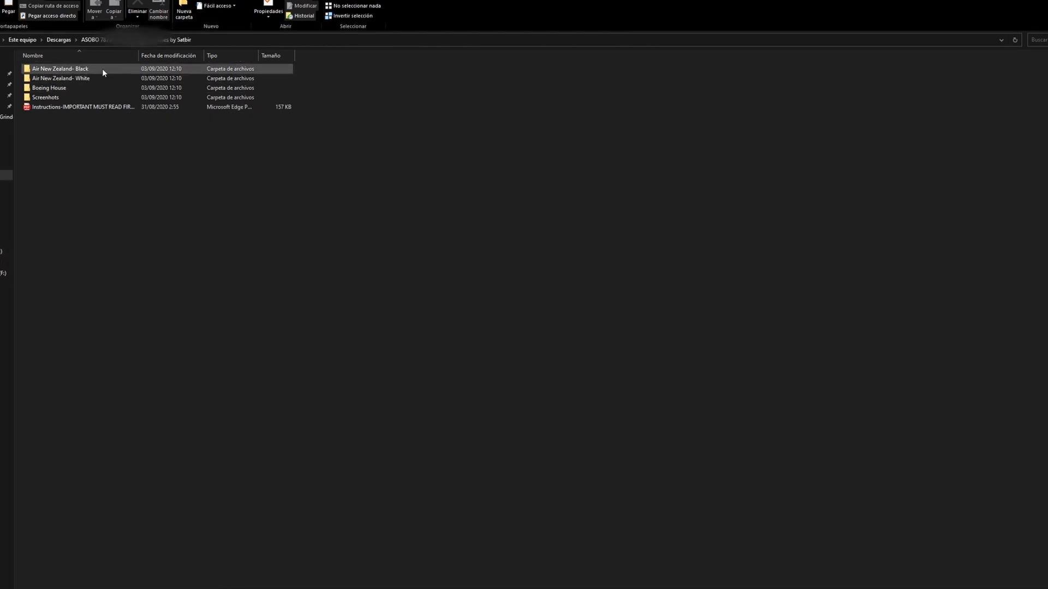
{"action": "mouse_move", "coordinate": [91, 79]}
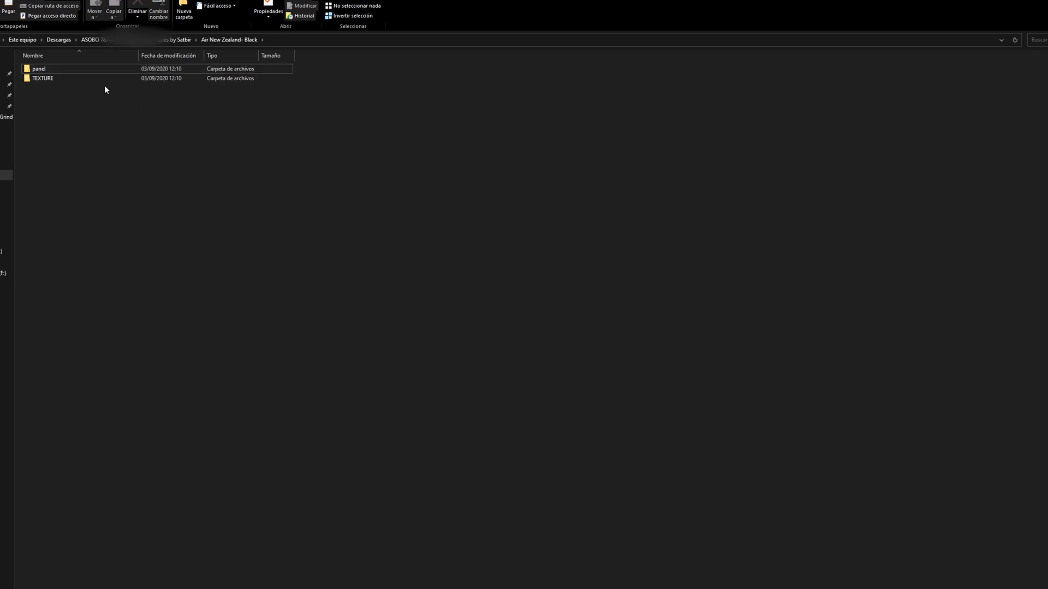
{"action": "left_click", "coordinate": [38, 68]}
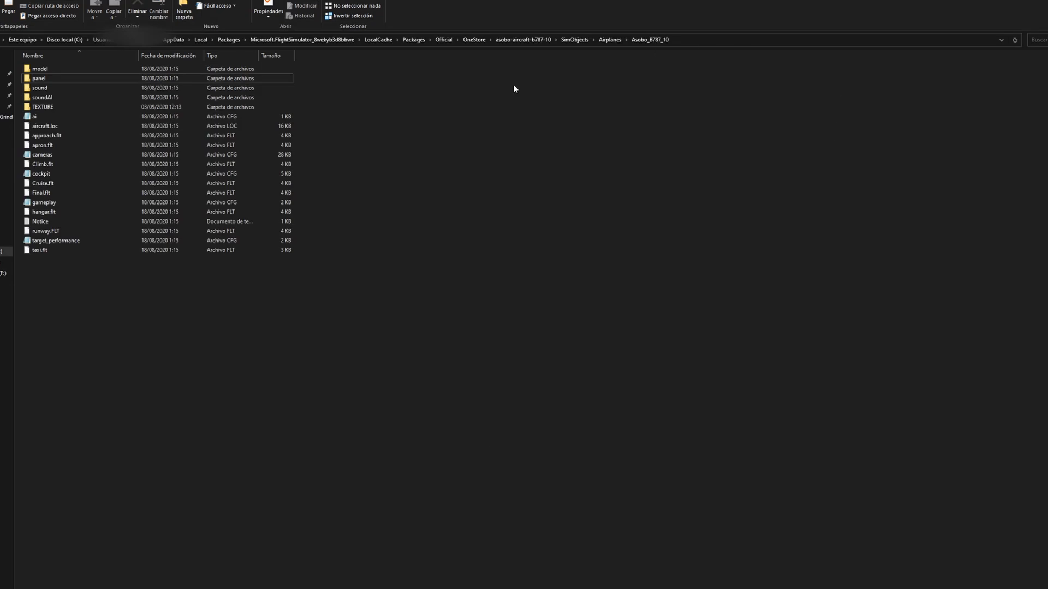
- Paste the folders into Asobo_B787_10, choosing 'Reemplazar los archivos en el destino'
{"action": "left_click", "coordinate": [47, 135]}
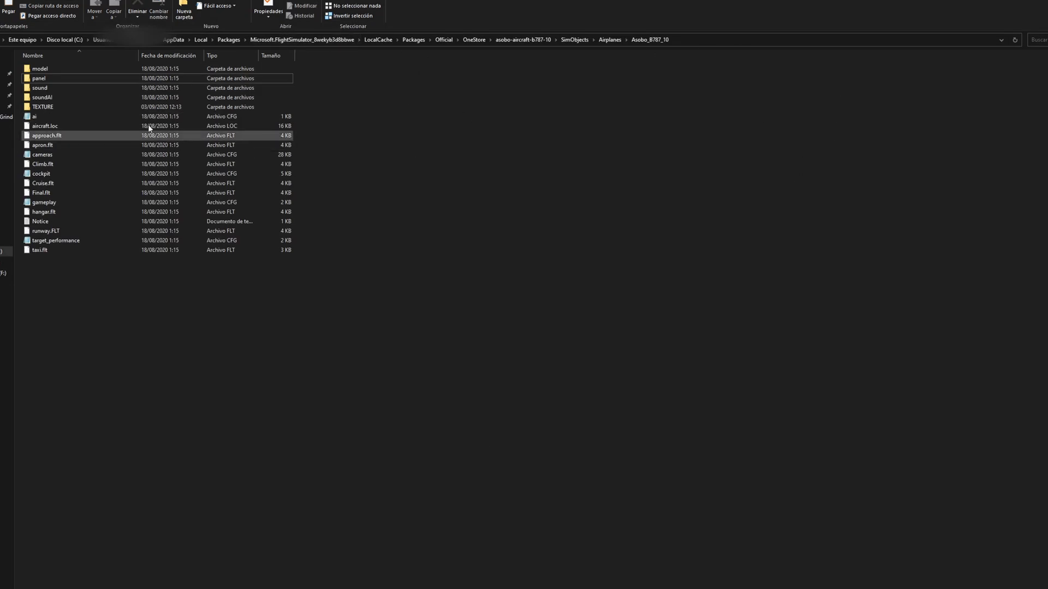
{"action": "left_click", "coordinate": [479, 179]}
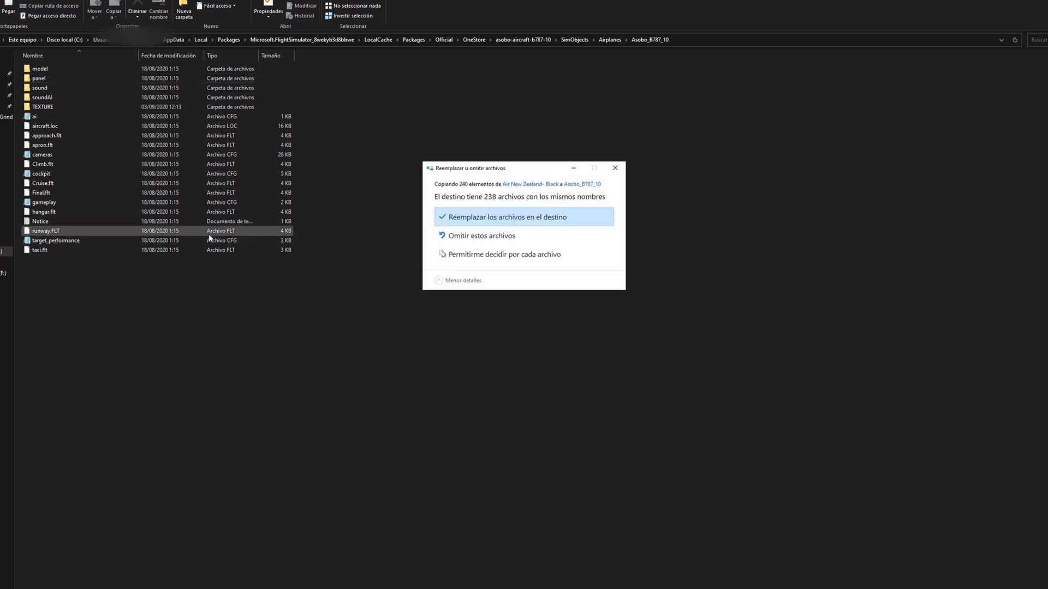
{"action": "left_click", "coordinate": [494, 216]}
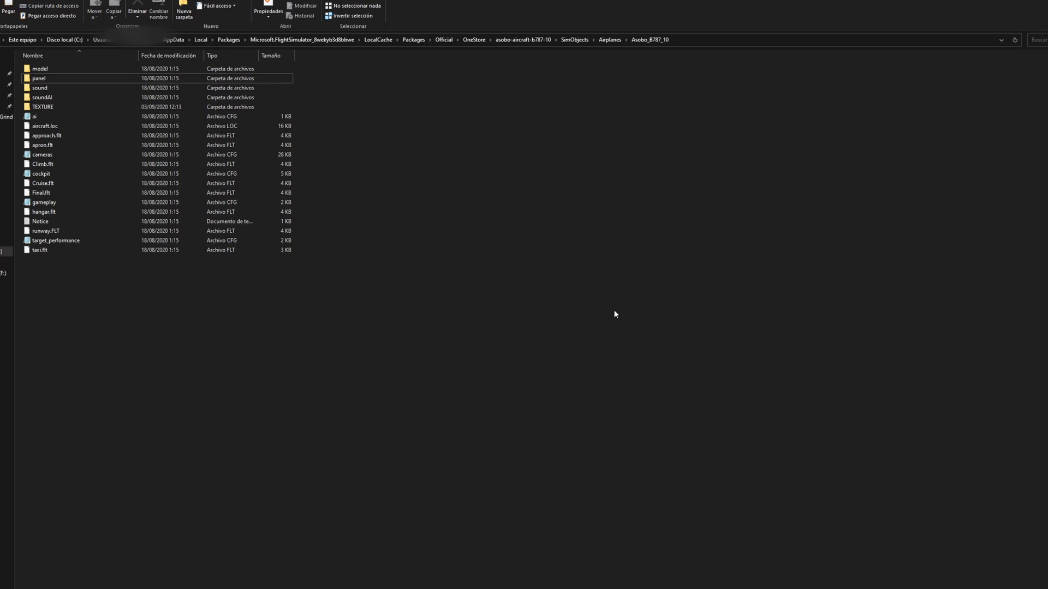
{"action": "mouse_move", "coordinate": [620, 309]}
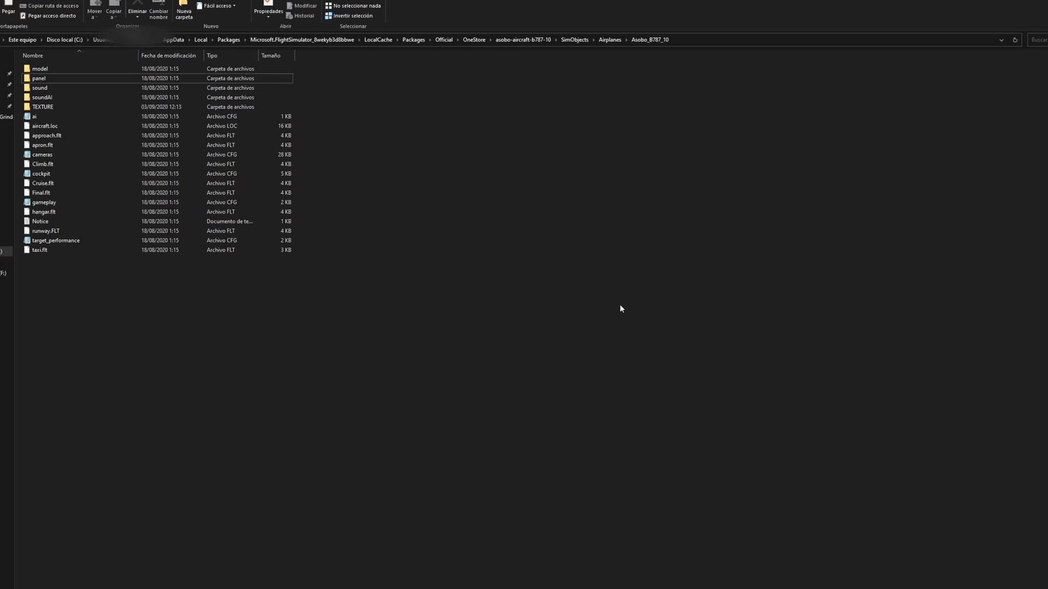